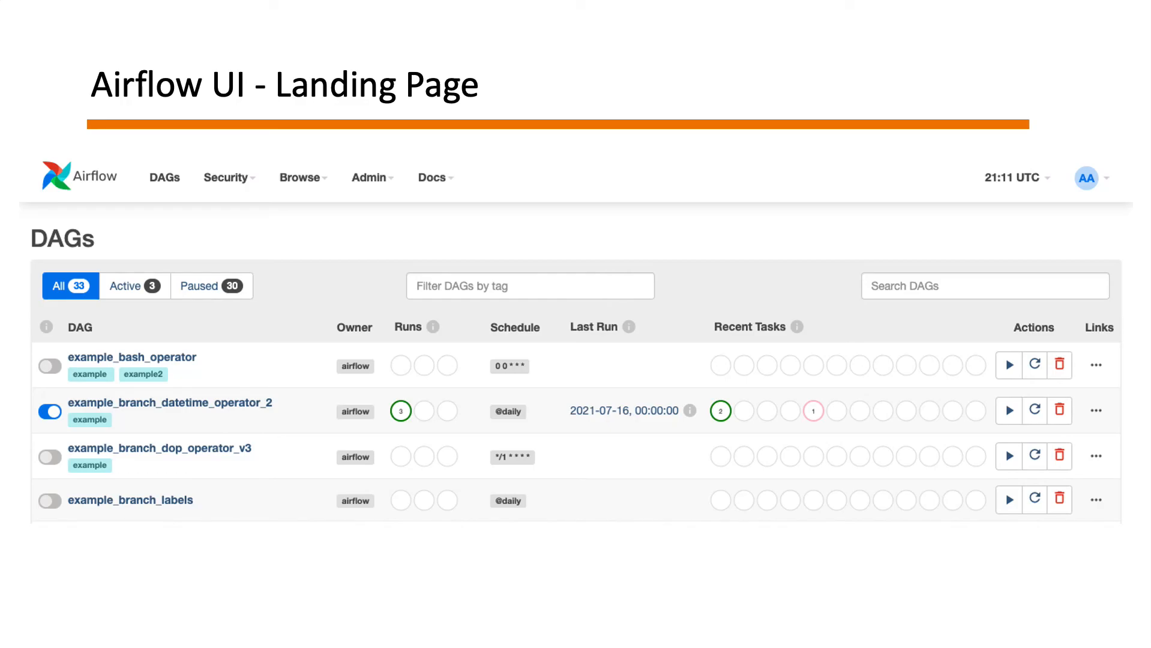
Step: Advance the slideshow to the 'Airflow UI – Dag View' slide
{"action": "left_click", "coordinate": [169, 402]}
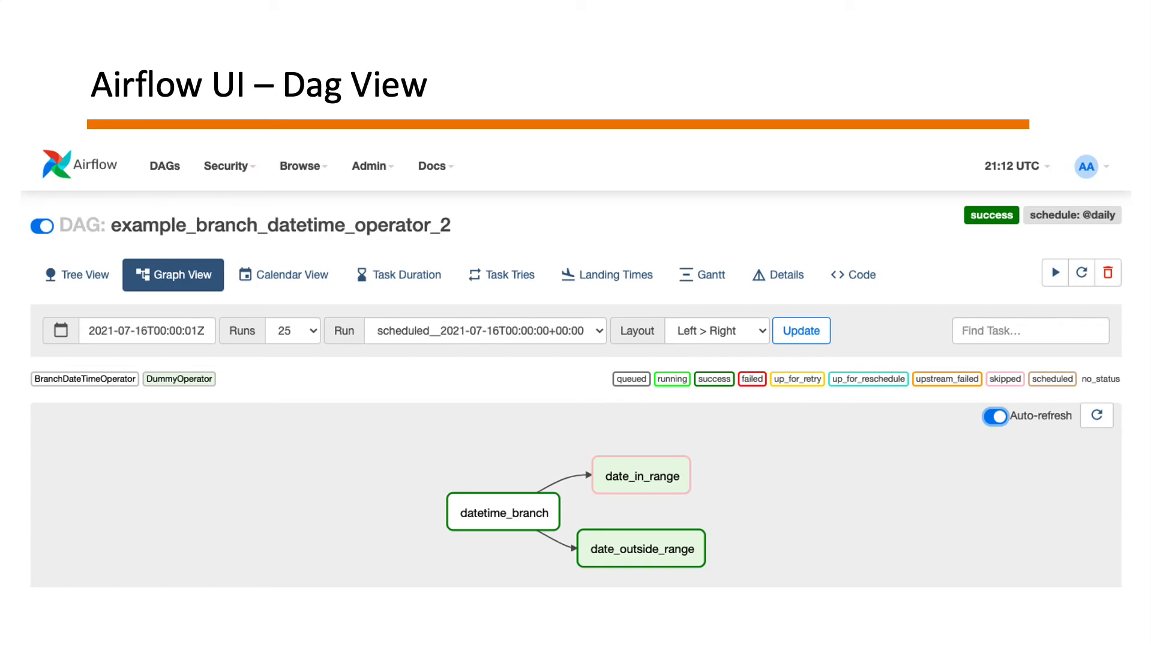
{"action": "mouse_move", "coordinate": [286, 375]}
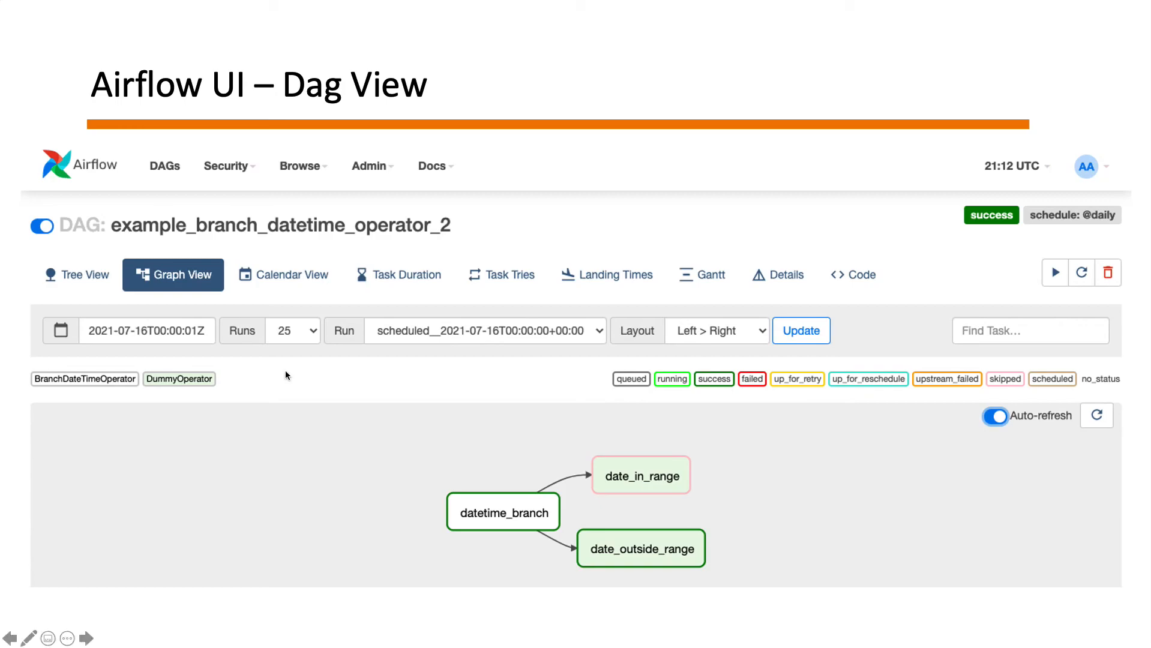
{"action": "mouse_move", "coordinate": [114, 396]}
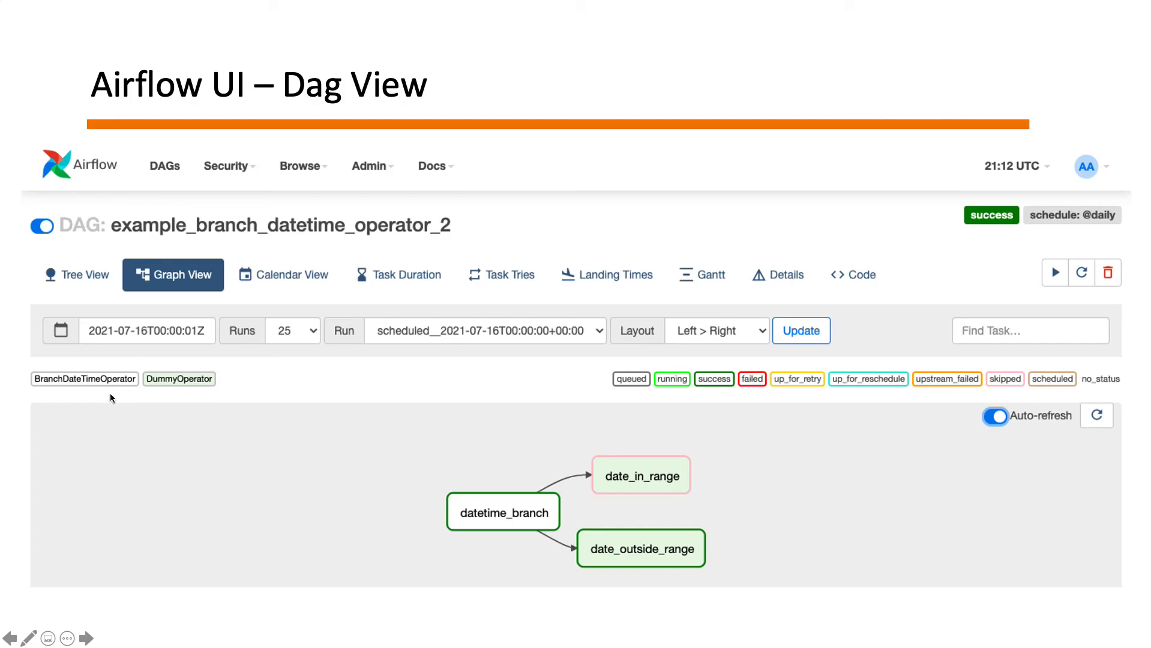
{"action": "mouse_move", "coordinate": [381, 448]}
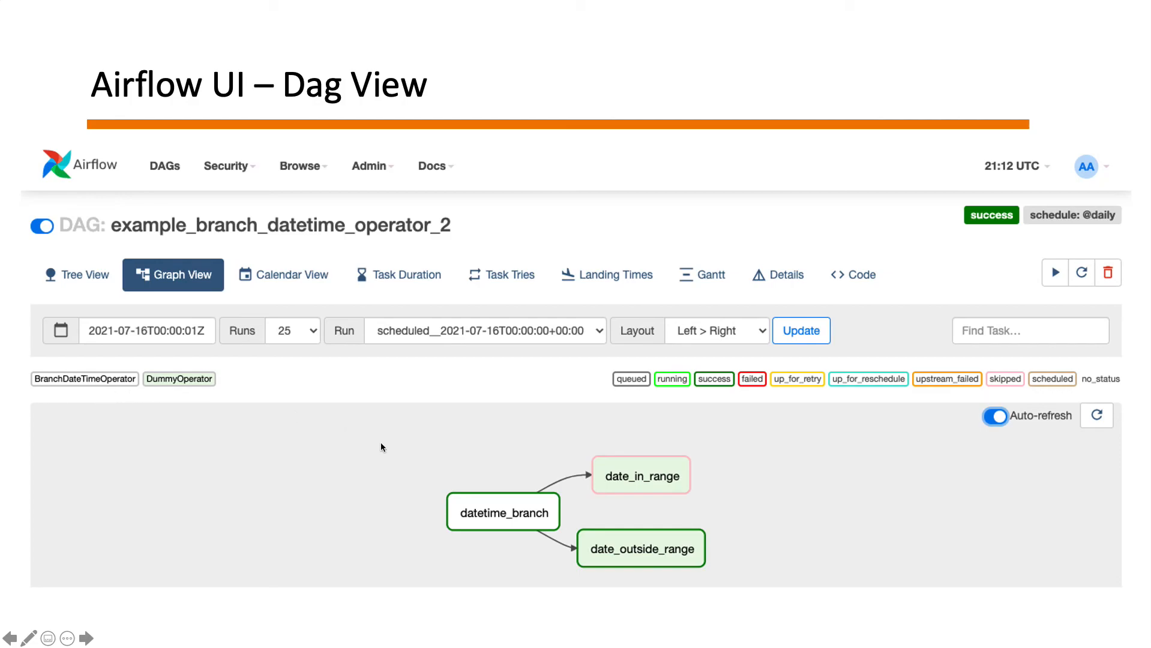
{"action": "mouse_move", "coordinate": [538, 538]}
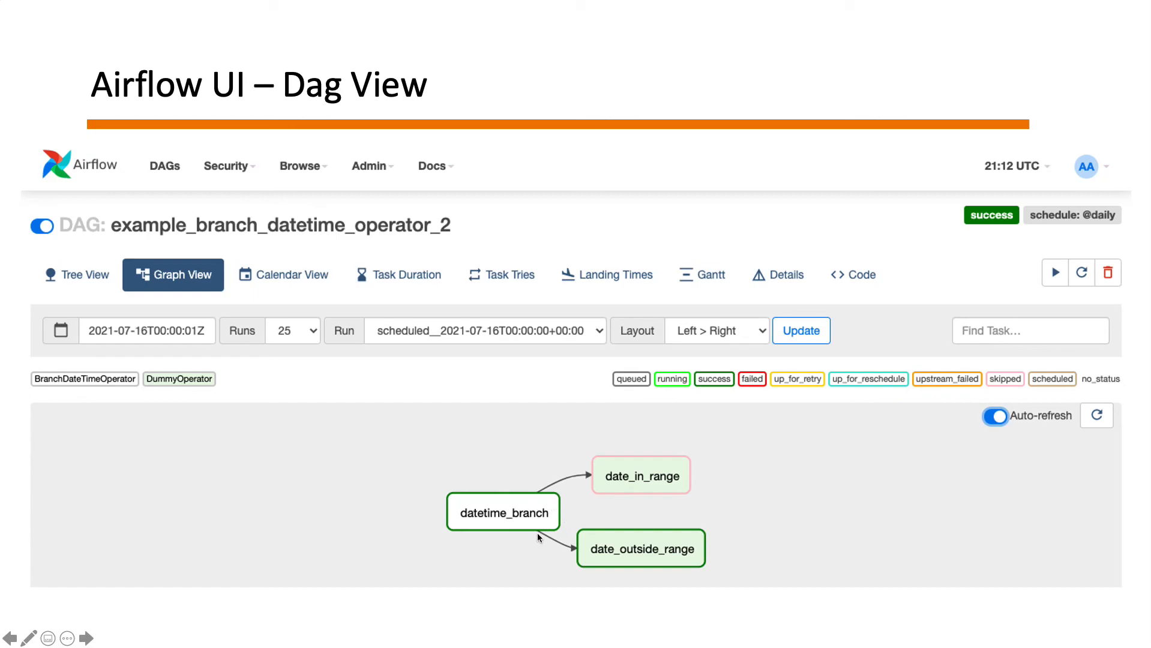
{"action": "mouse_move", "coordinate": [673, 402]}
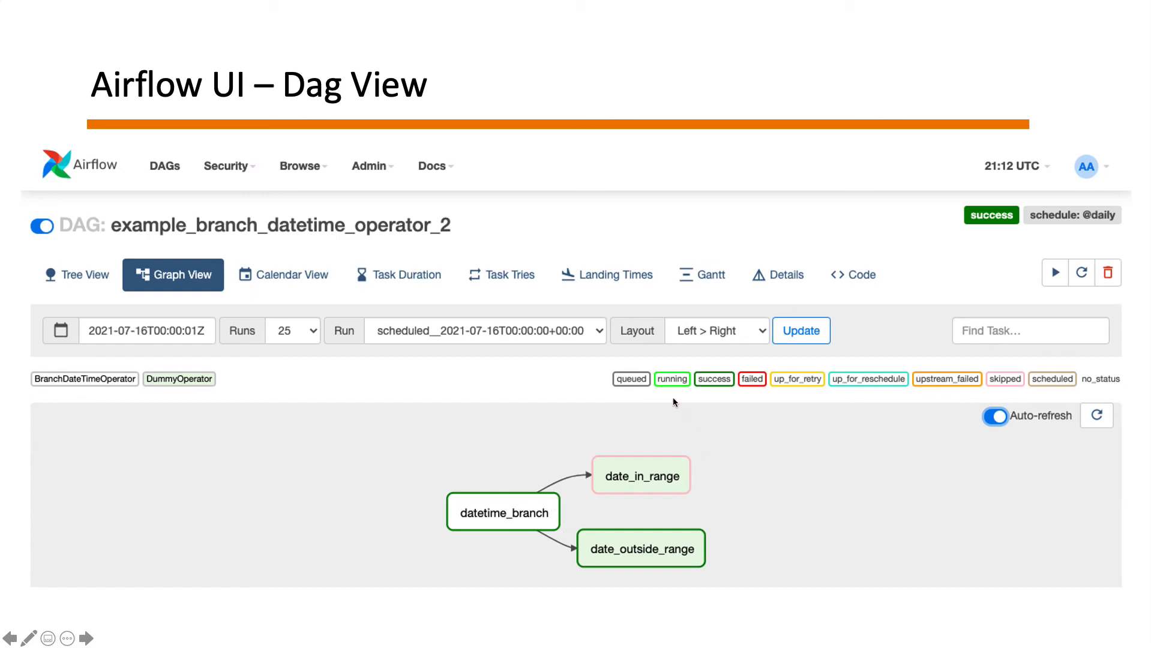
{"action": "mouse_move", "coordinate": [942, 427]}
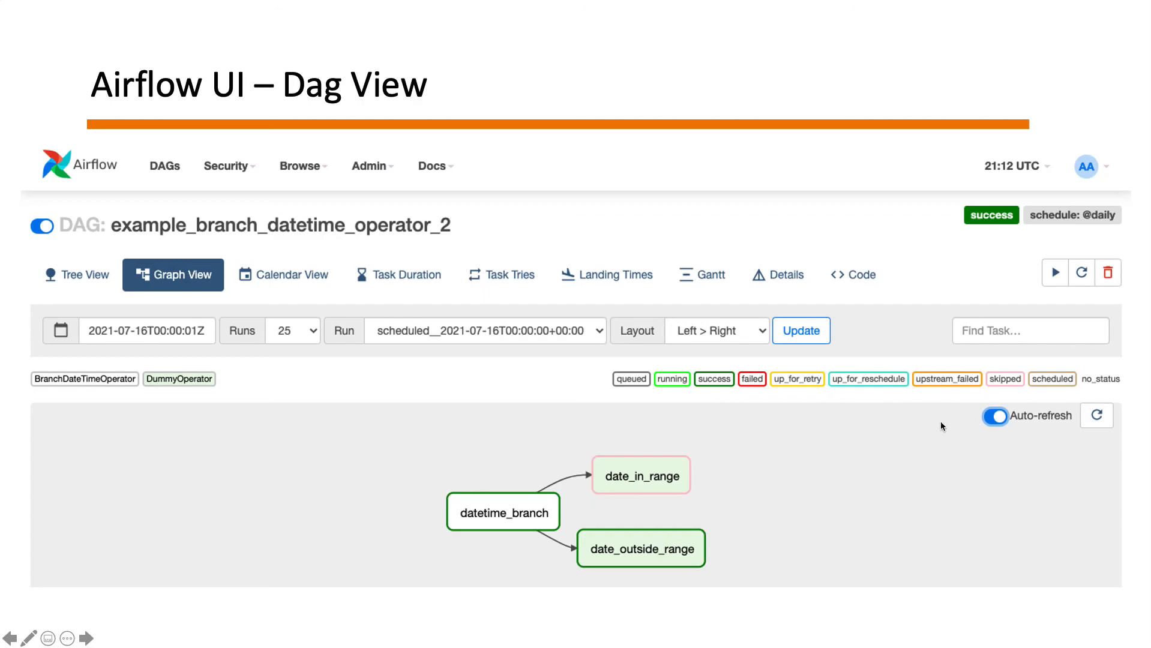
{"action": "mouse_move", "coordinate": [1004, 398]}
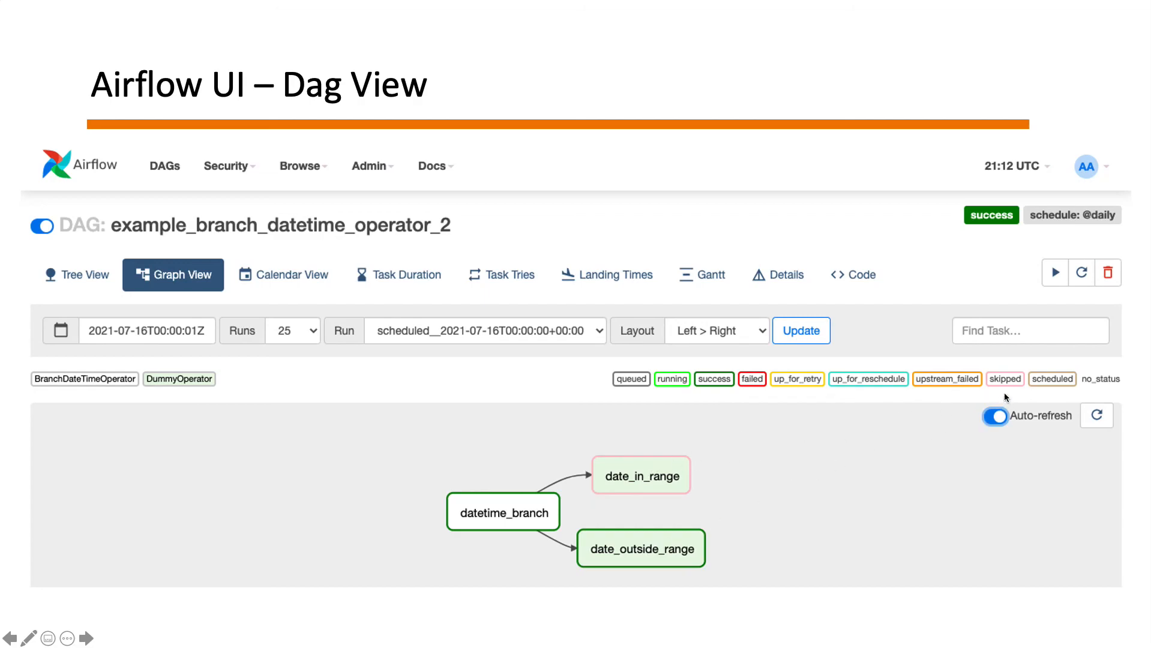